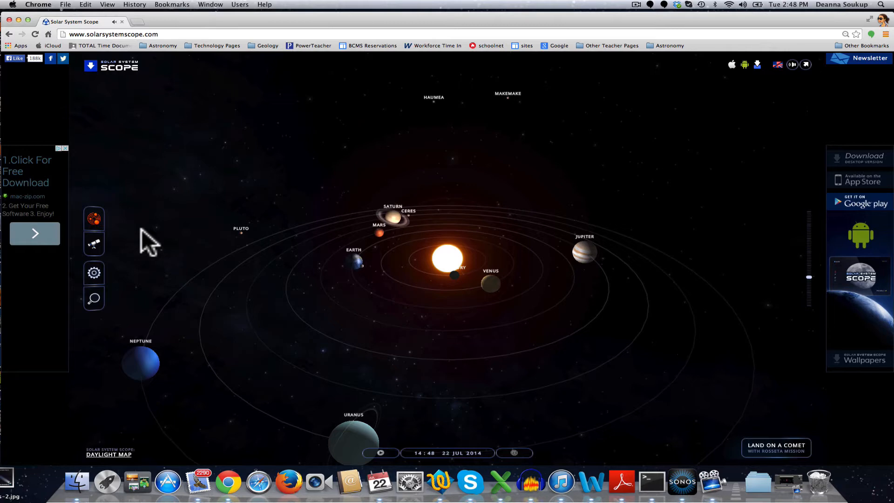
mouse_move(93, 244)
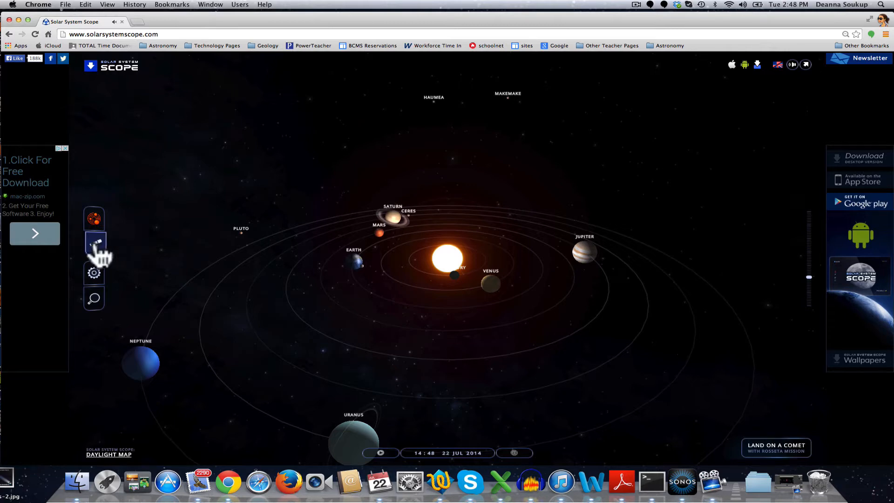
Switch from the orrery model to the ground-based night-sky view.
left_click(93, 243)
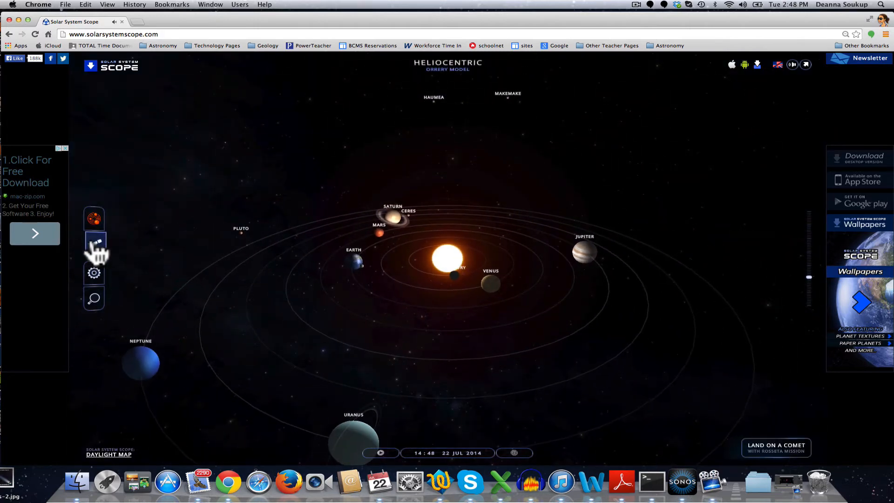
left_click(93, 243)
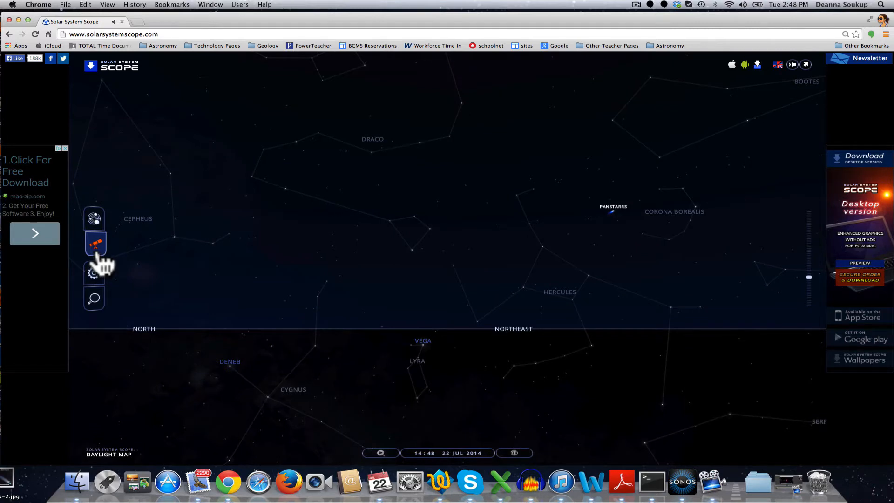
mouse_move(408, 262)
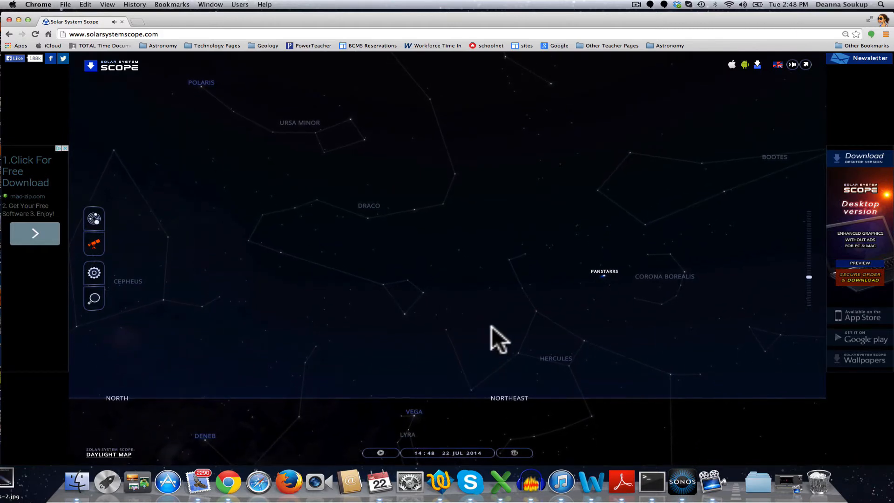
mouse_move(547, 237)
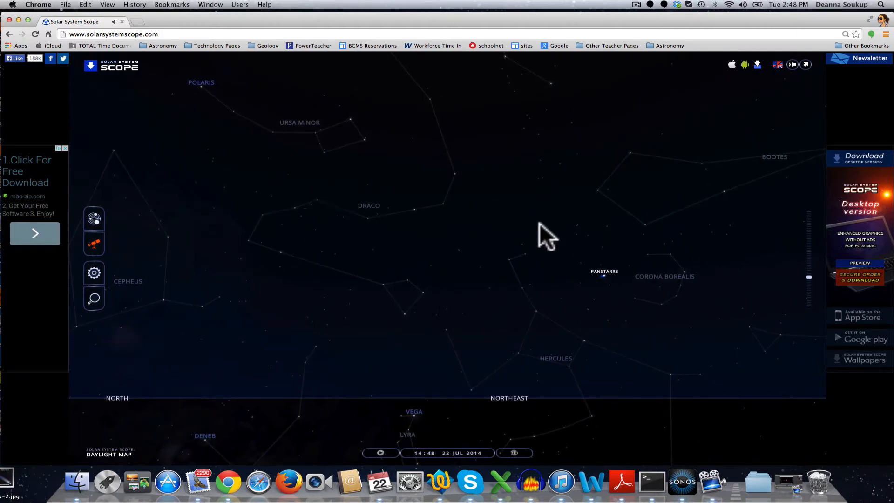
mouse_move(570, 277)
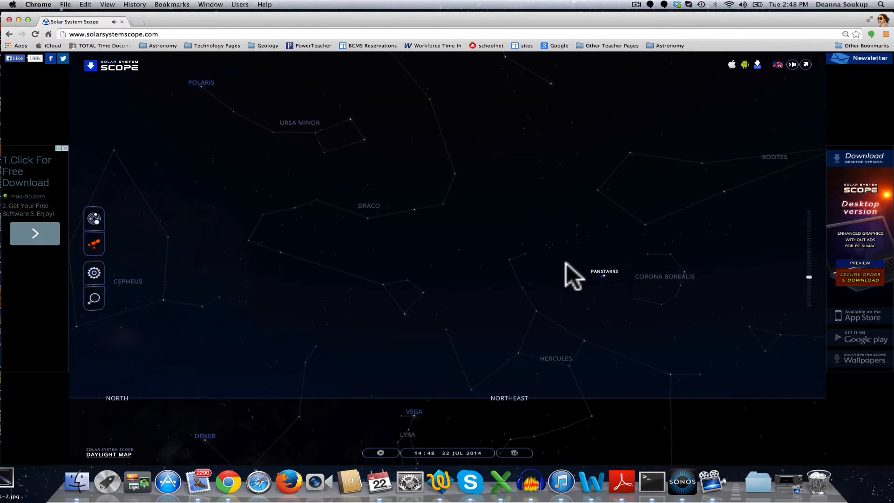
mouse_move(471, 313)
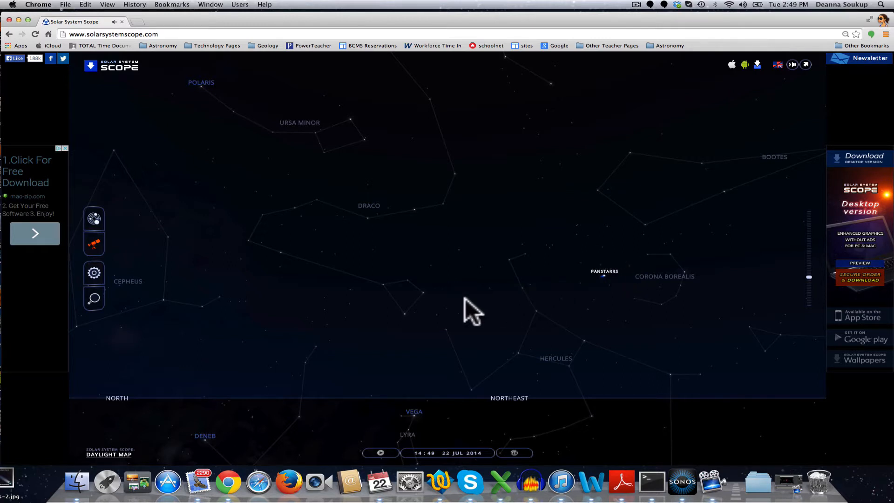
mouse_move(433, 306)
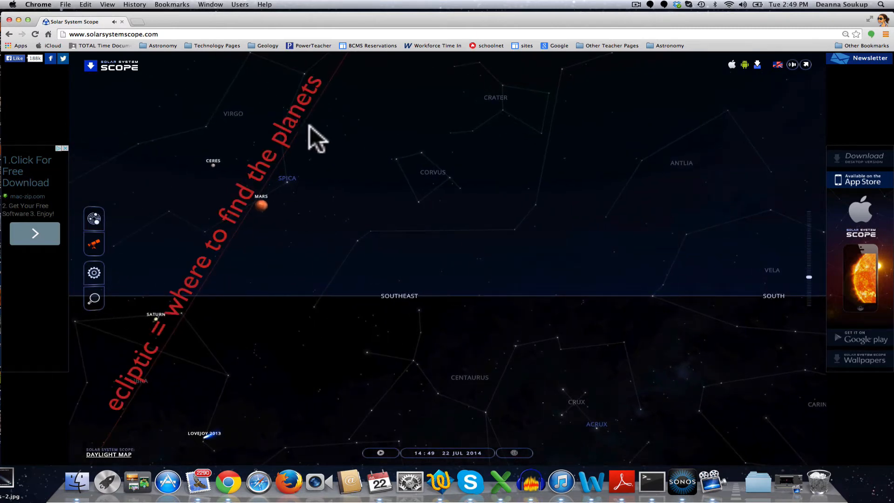
mouse_move(325, 191)
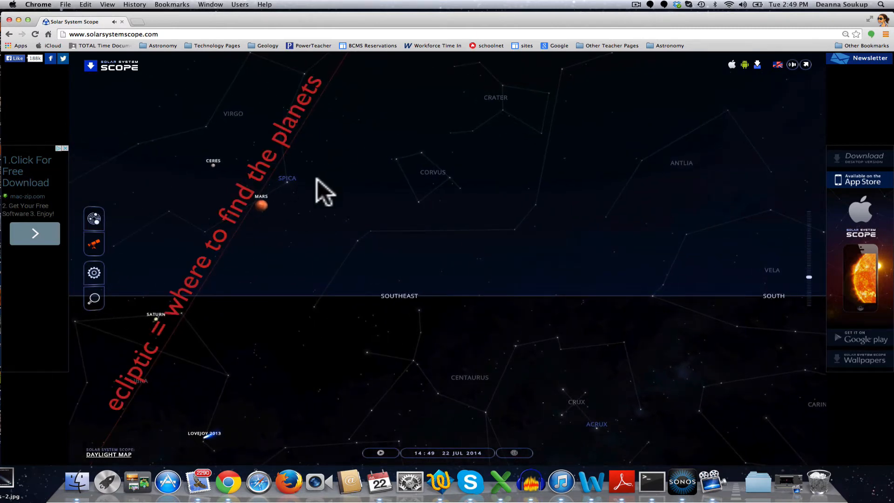
mouse_move(288, 294)
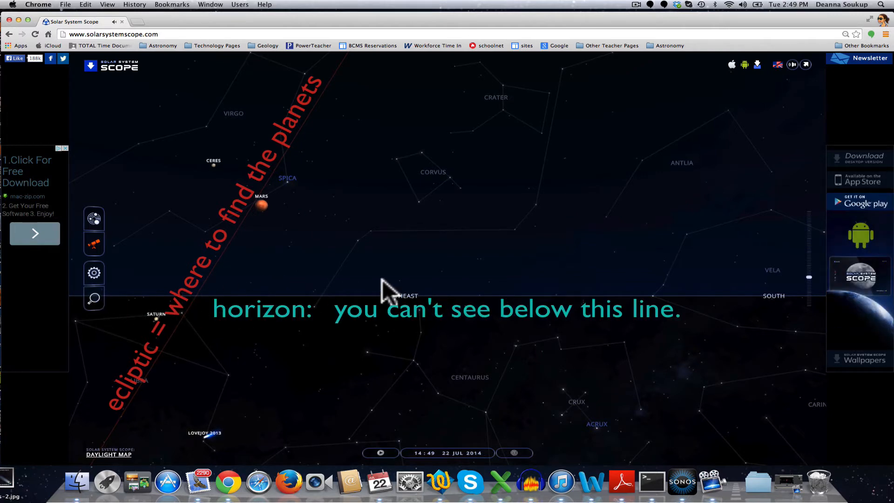
mouse_move(234, 271)
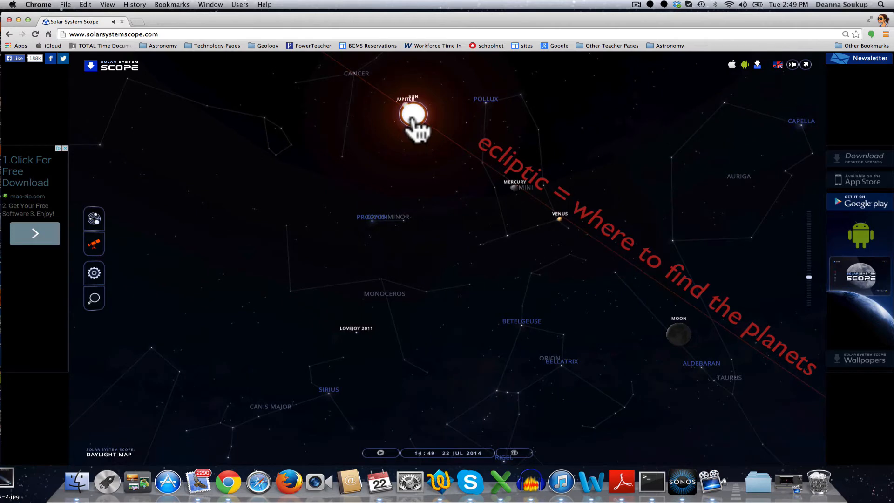
mouse_move(366, 176)
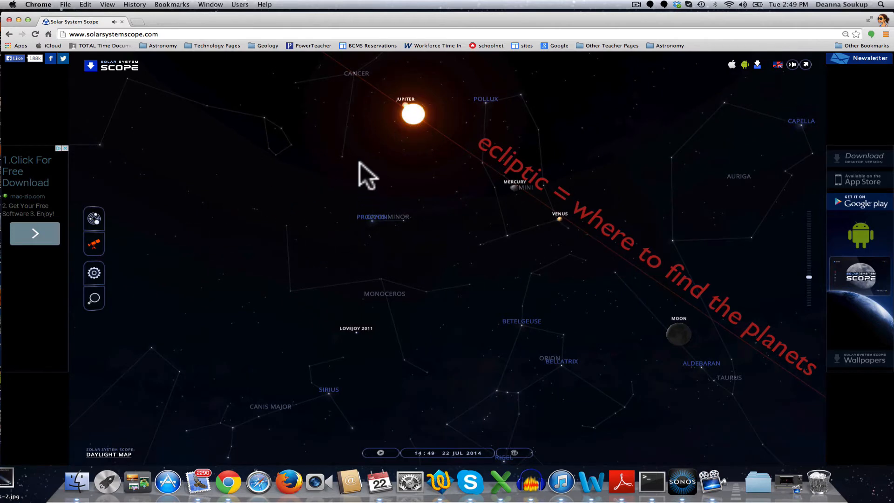
Bring up the date and time panel and advance the calendar from July to August 2014.
left_click(448, 452)
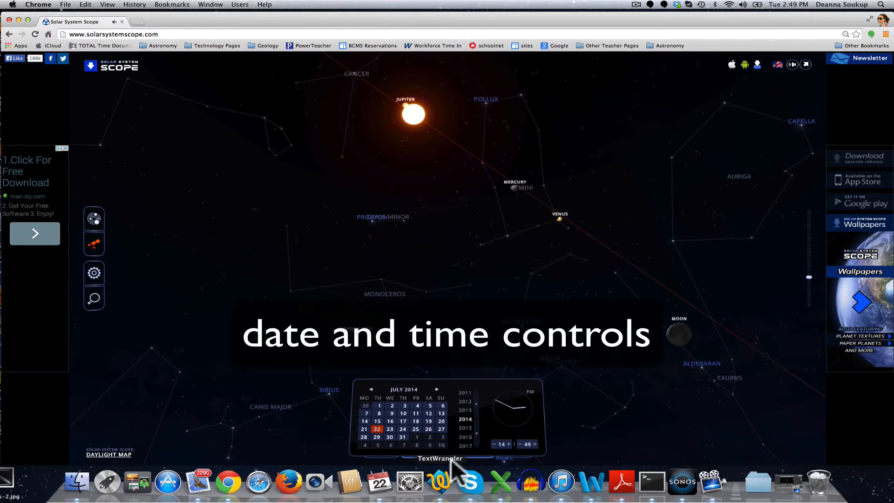
mouse_move(533, 383)
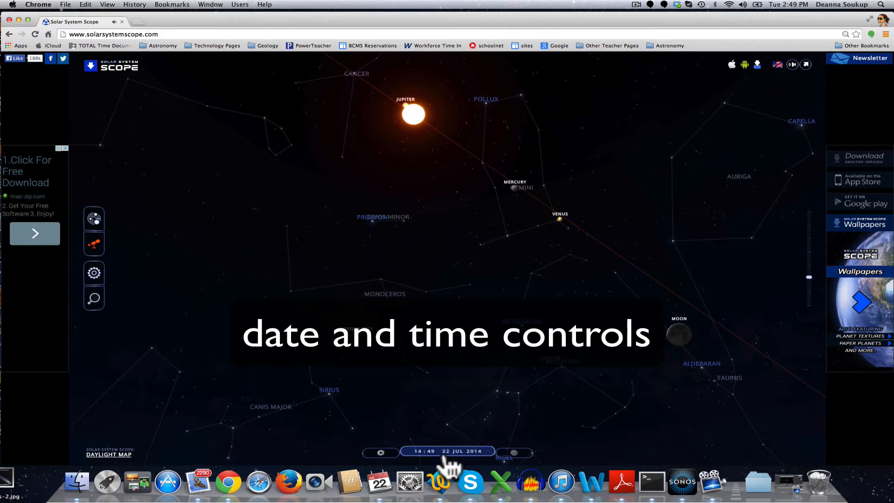
left_click(446, 452)
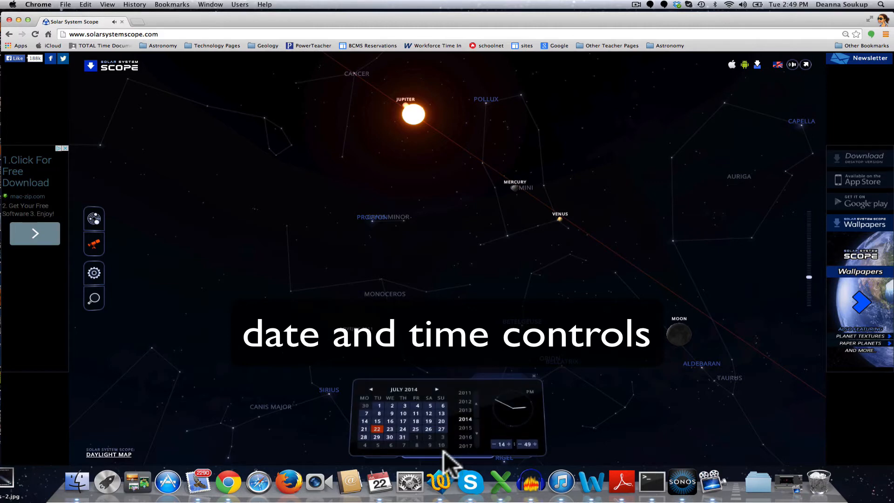
left_click(436, 389)
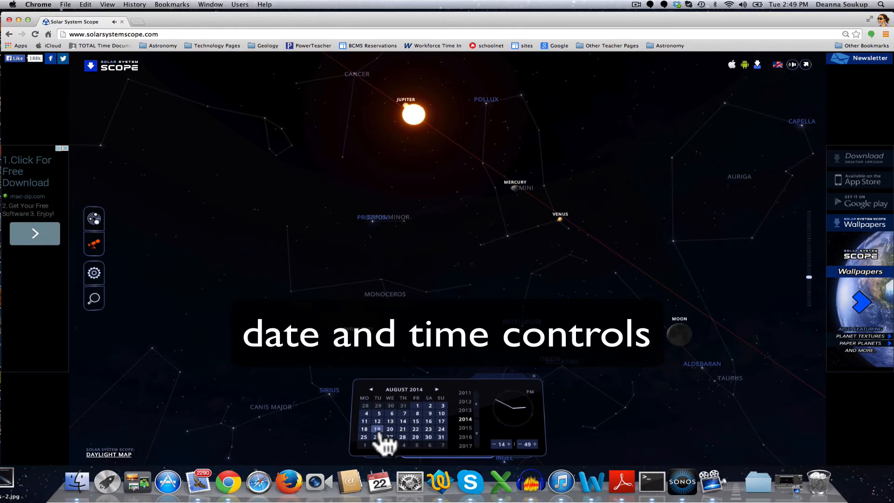
Set the date to 26 August 2014 in the calendar.
left_click(377, 437)
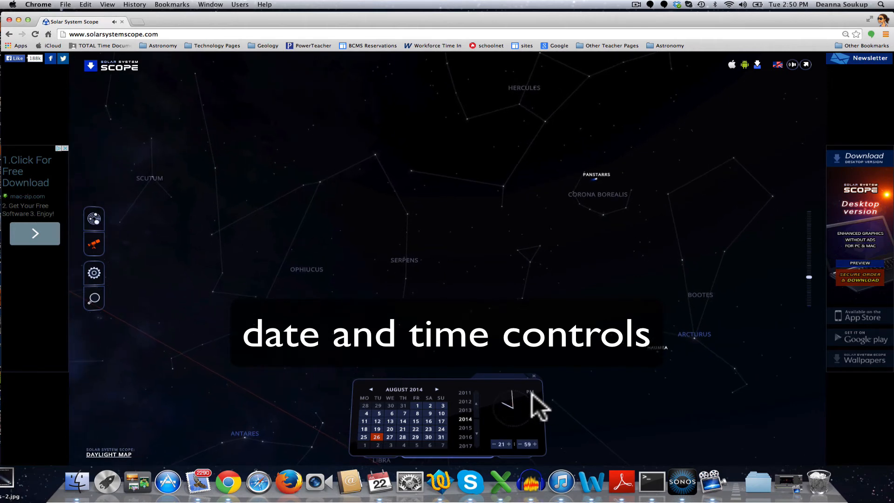
mouse_move(323, 371)
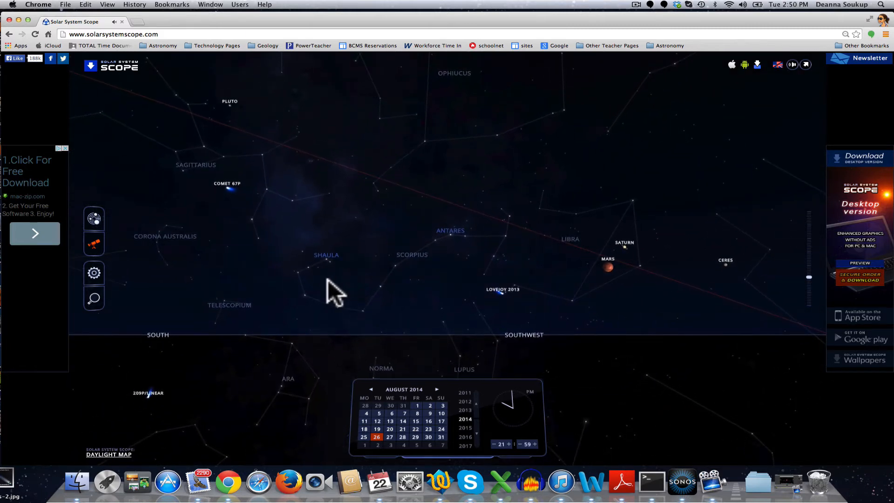
mouse_move(565, 271)
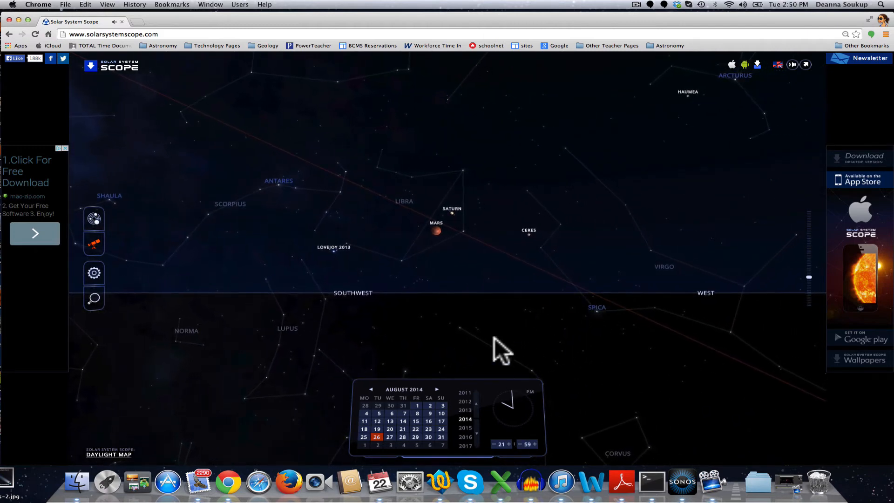
mouse_move(411, 236)
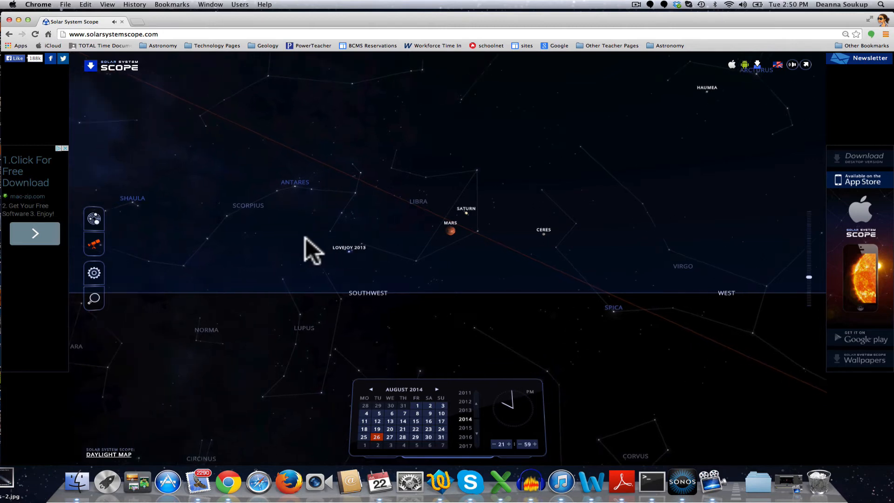
Pan the evening sky from southwest through east back to the southern horizon.
right_click(462, 208)
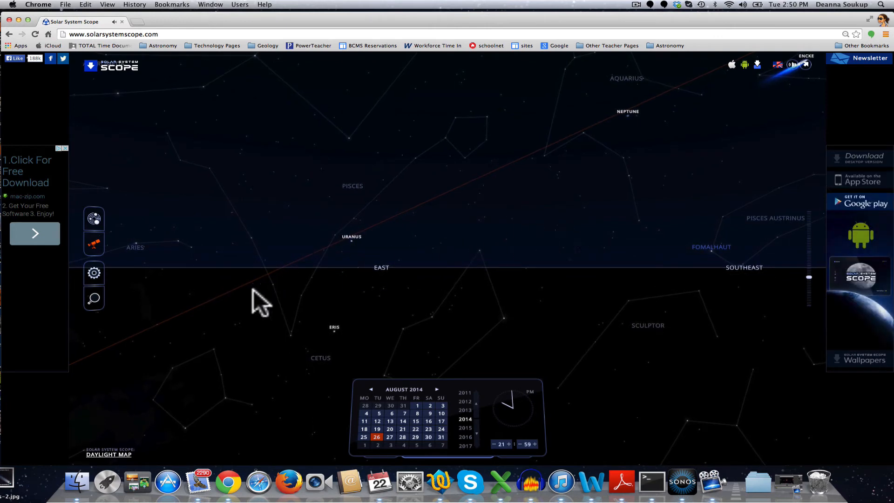
mouse_move(182, 285)
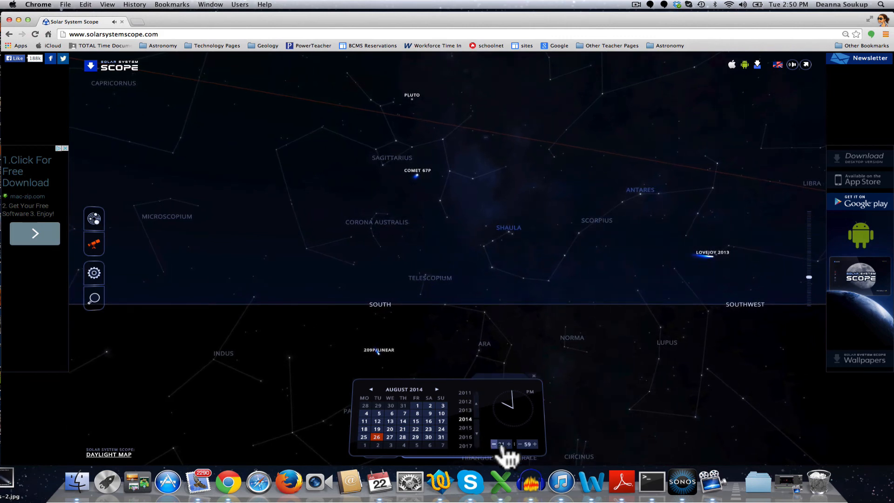
left_click(532, 376)
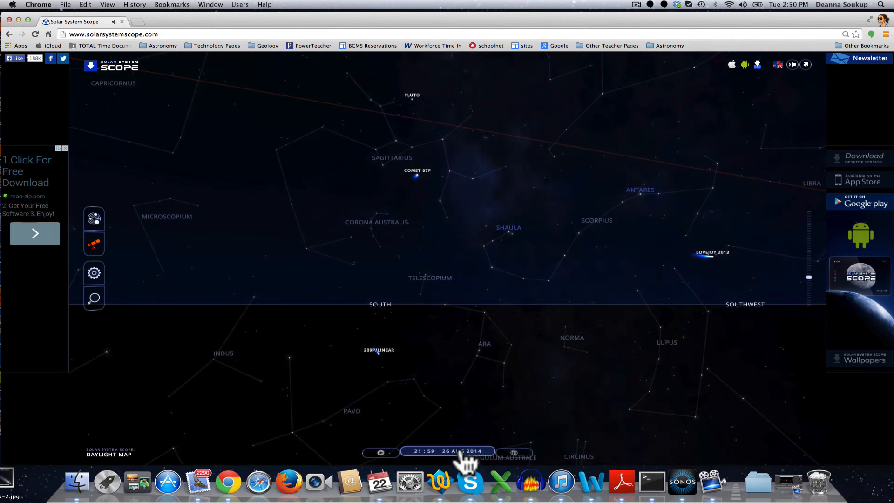
left_click(447, 451)
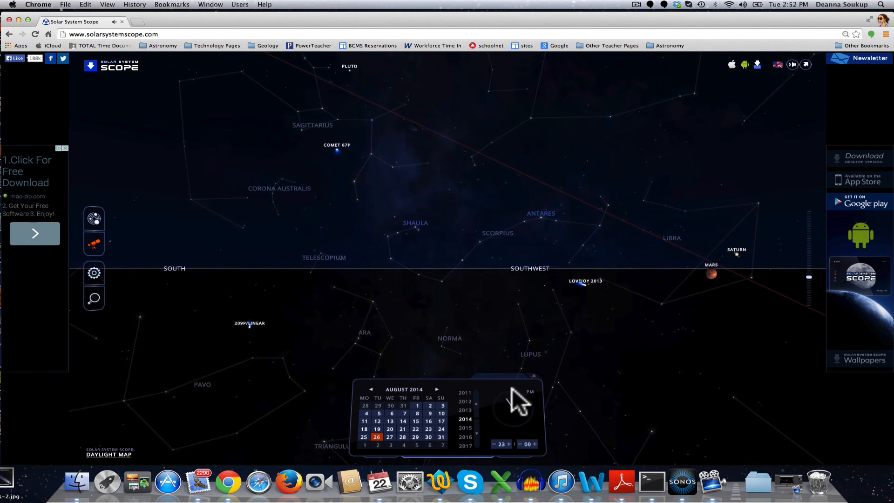
Advance the clock to 23:01 with Mars and Saturn at the southwest horizon.
left_click(520, 444)
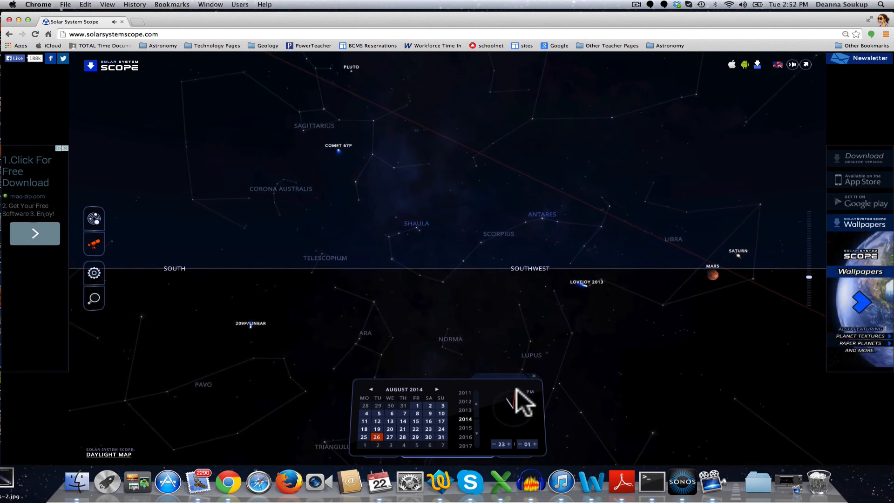